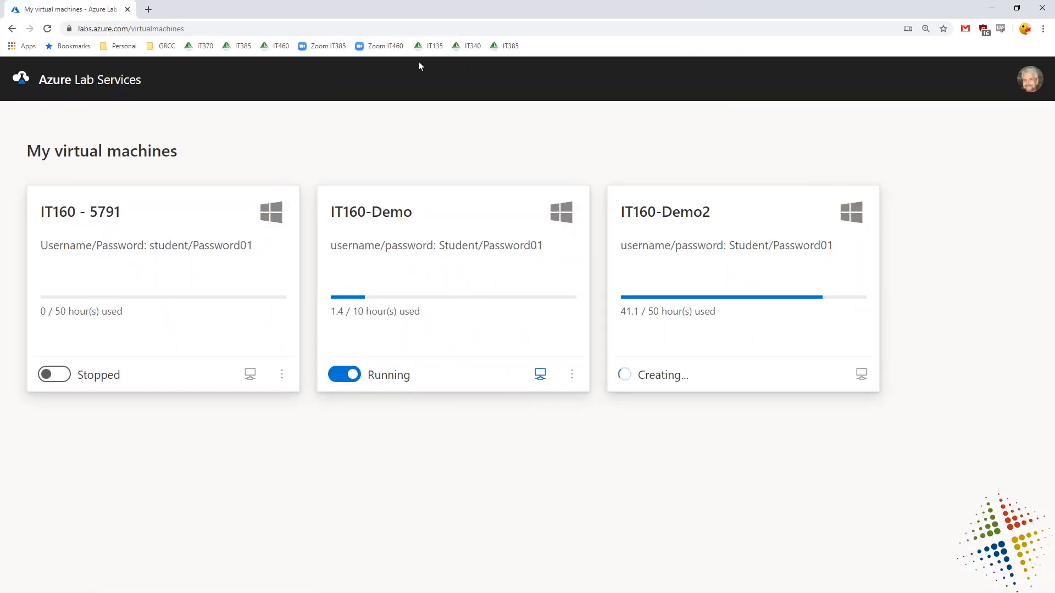
mouse_move(231, 88)
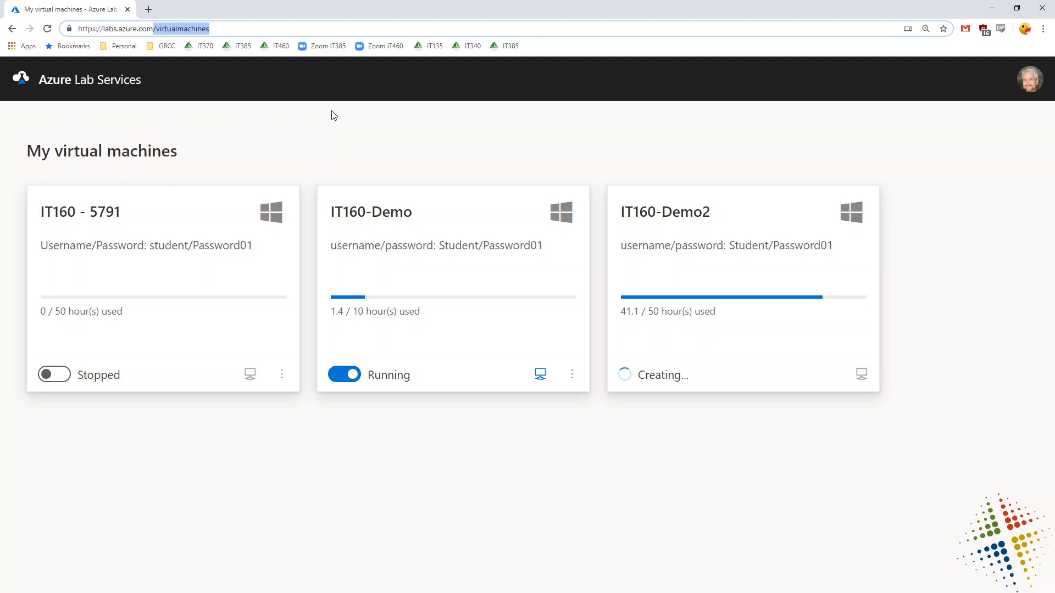
mouse_move(217, 200)
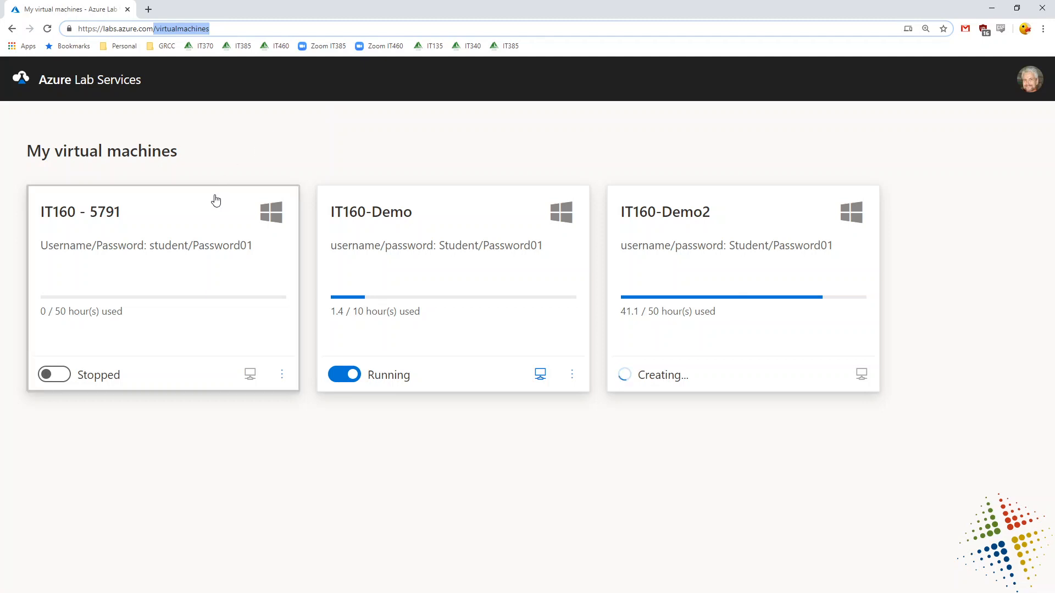
mouse_move(714, 202)
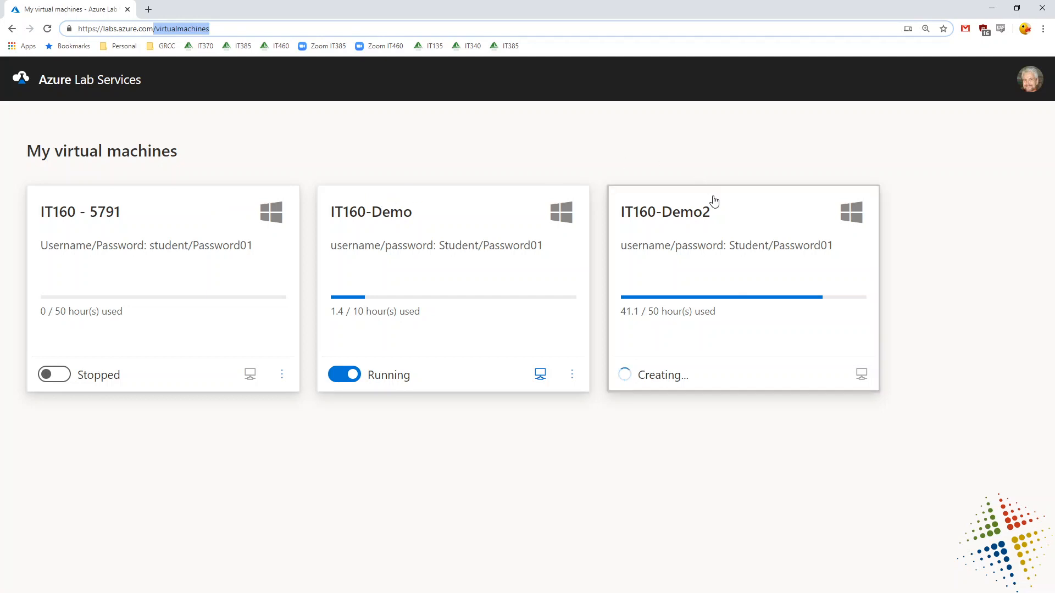
mouse_move(721, 163)
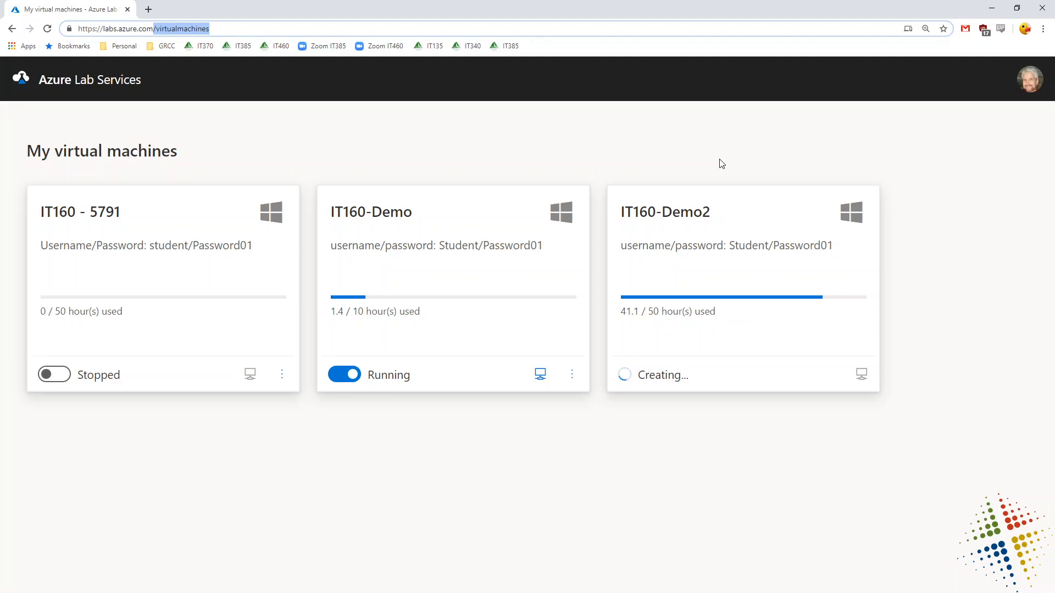
mouse_move(715, 159)
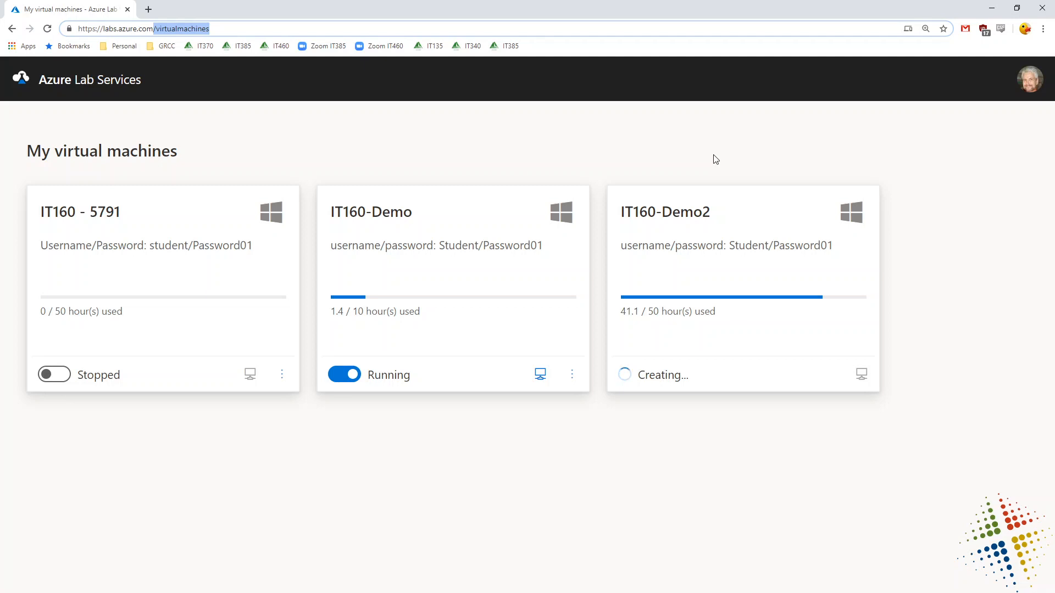
mouse_move(245, 218)
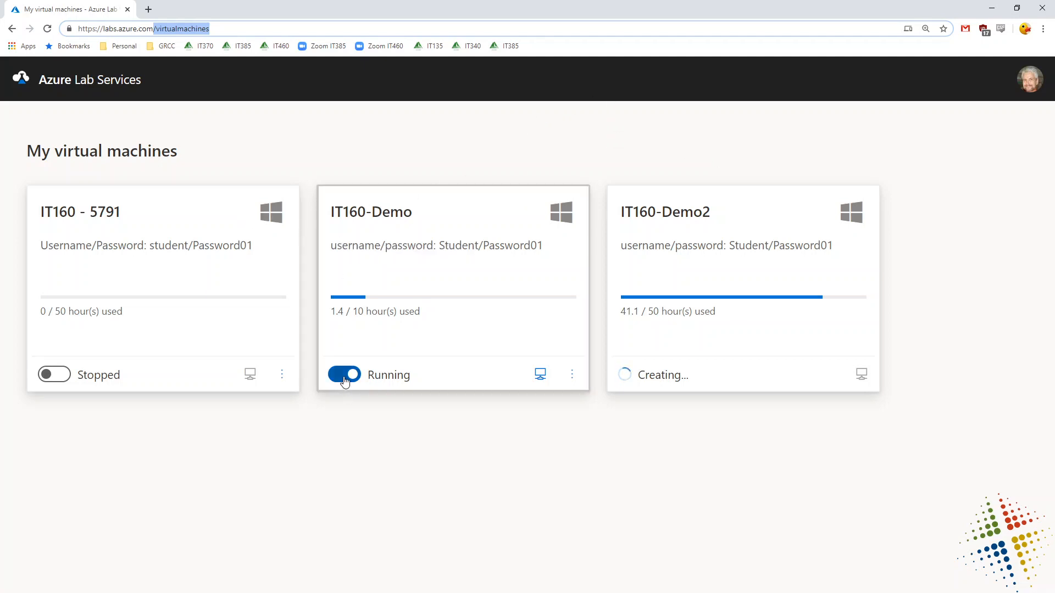
mouse_move(54, 374)
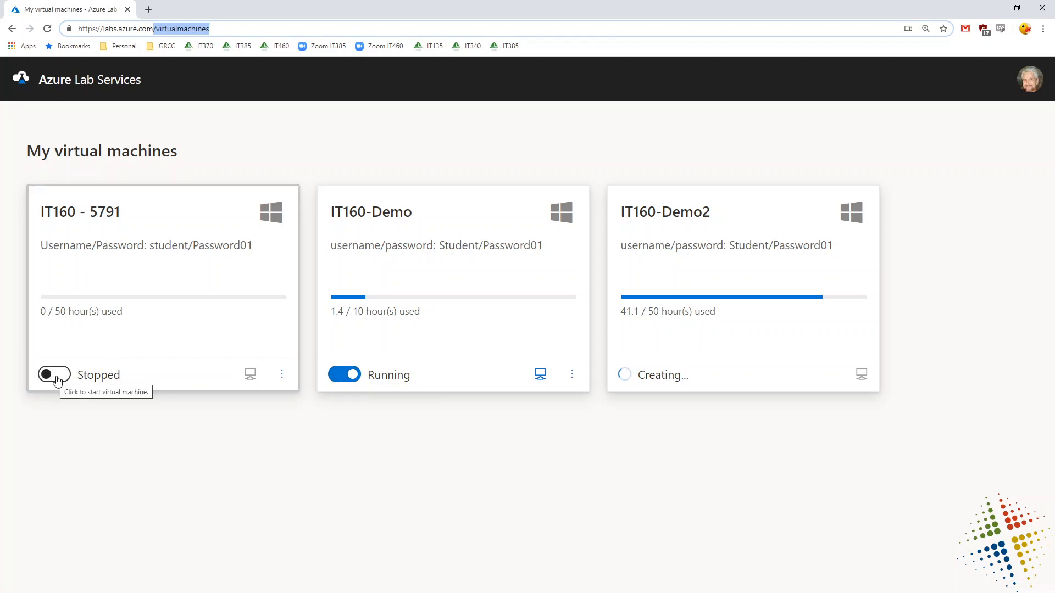
mouse_move(344, 375)
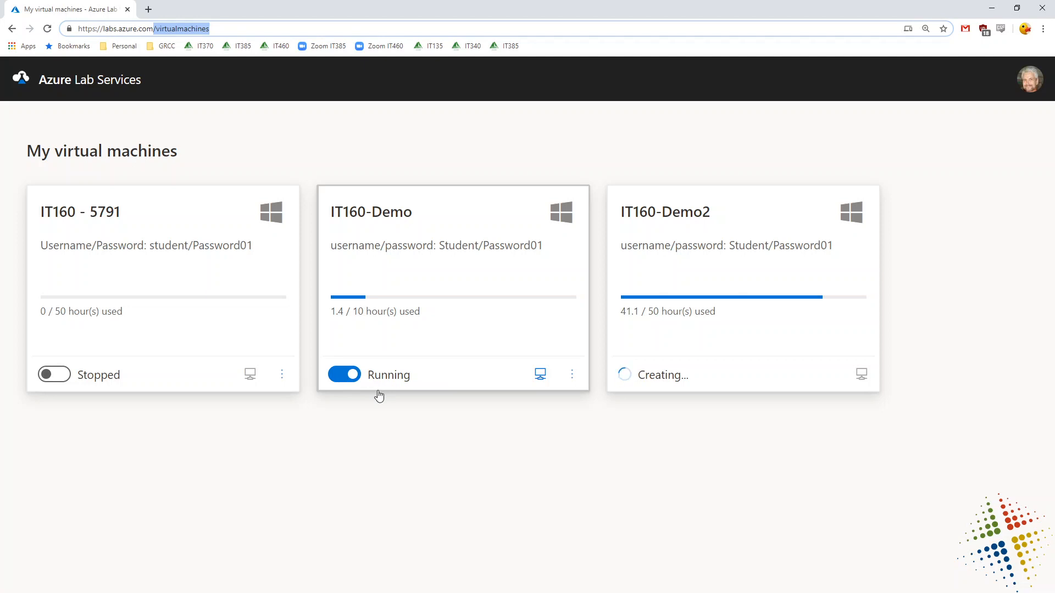
mouse_move(540, 373)
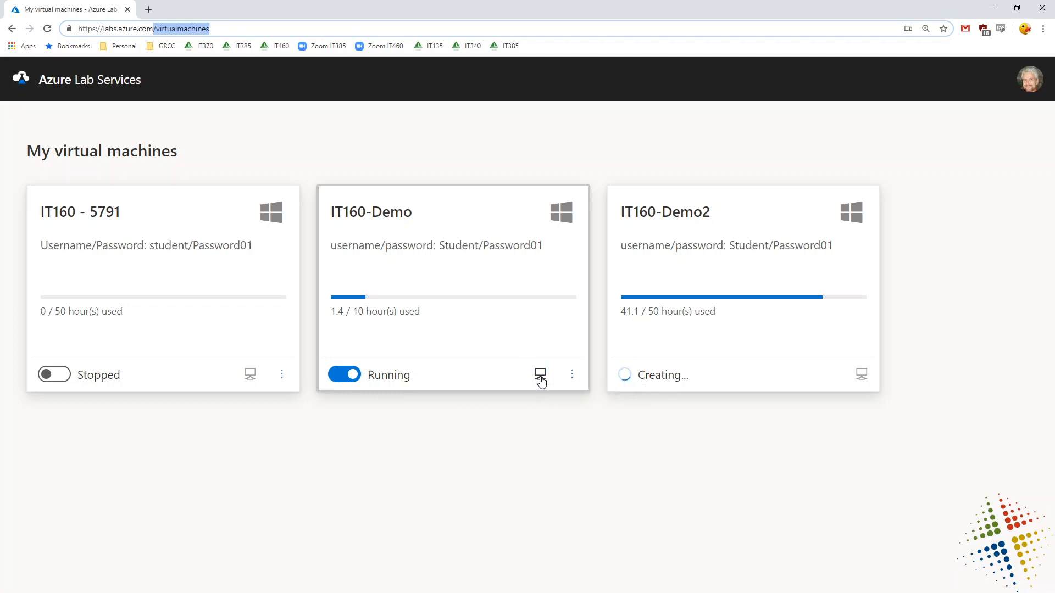
- Download the IT160-Demo remote desktop connection file and launch it
left_click(540, 375)
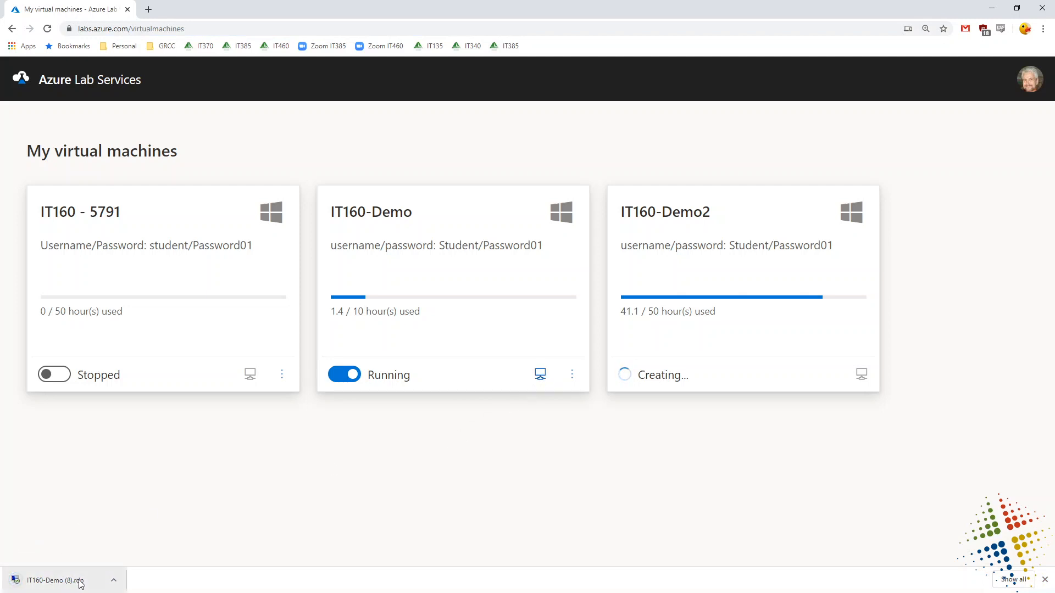
mouse_move(85, 587)
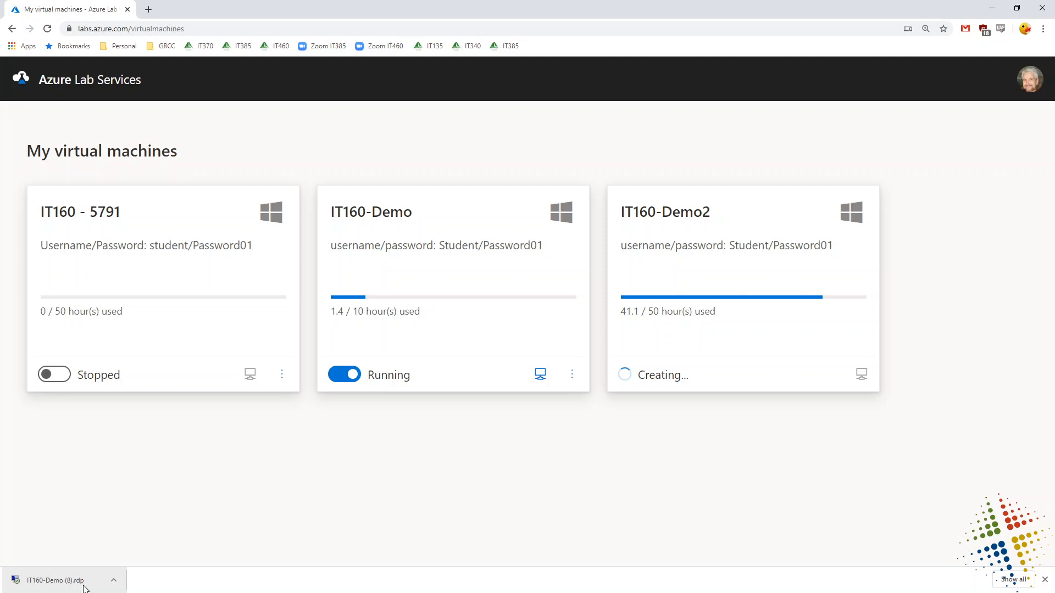
left_click(60, 580)
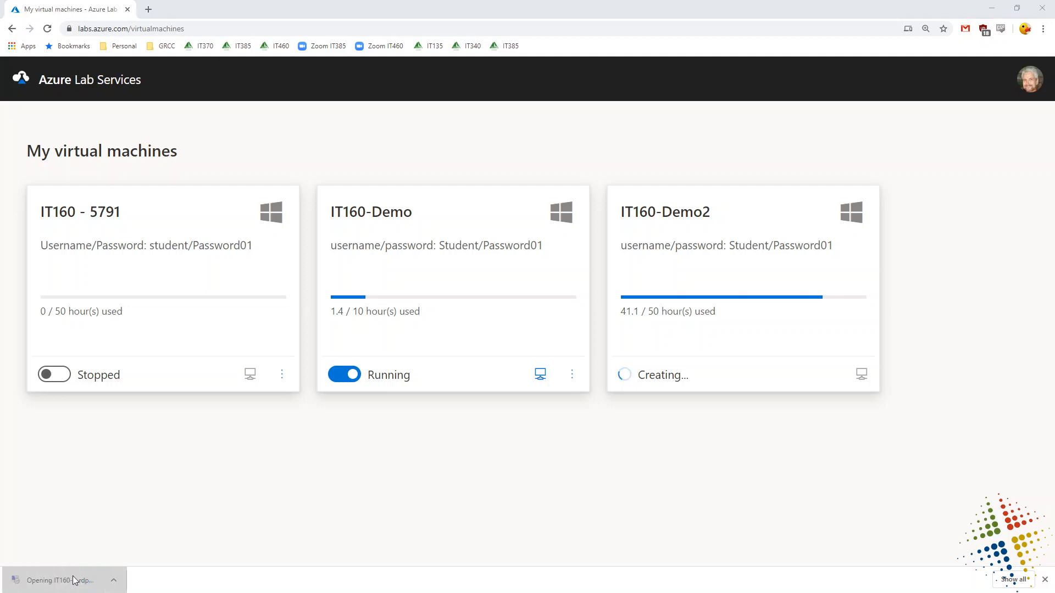
mouse_move(142, 138)
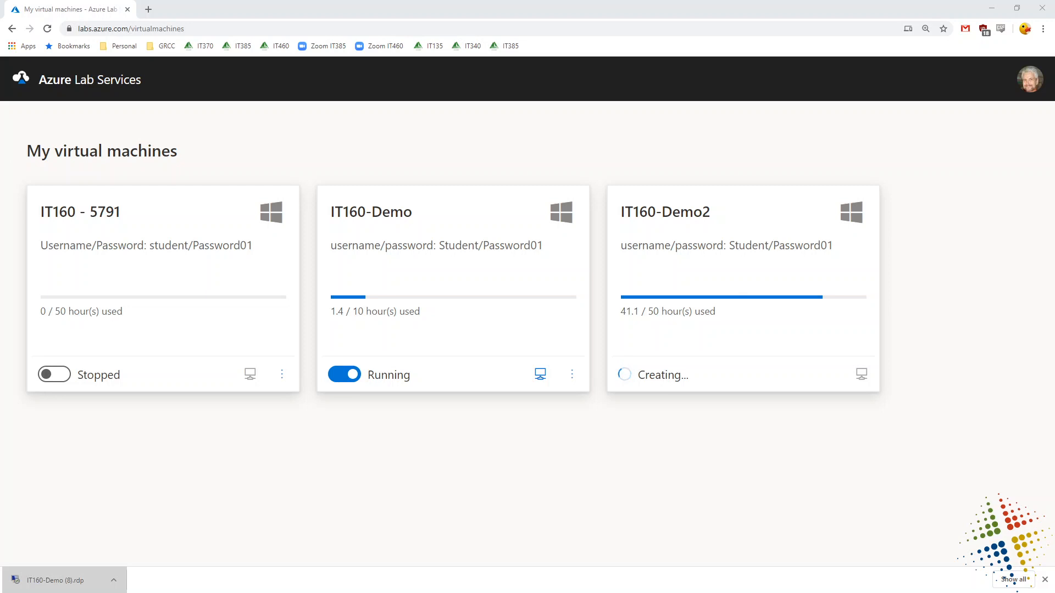
left_click(541, 375)
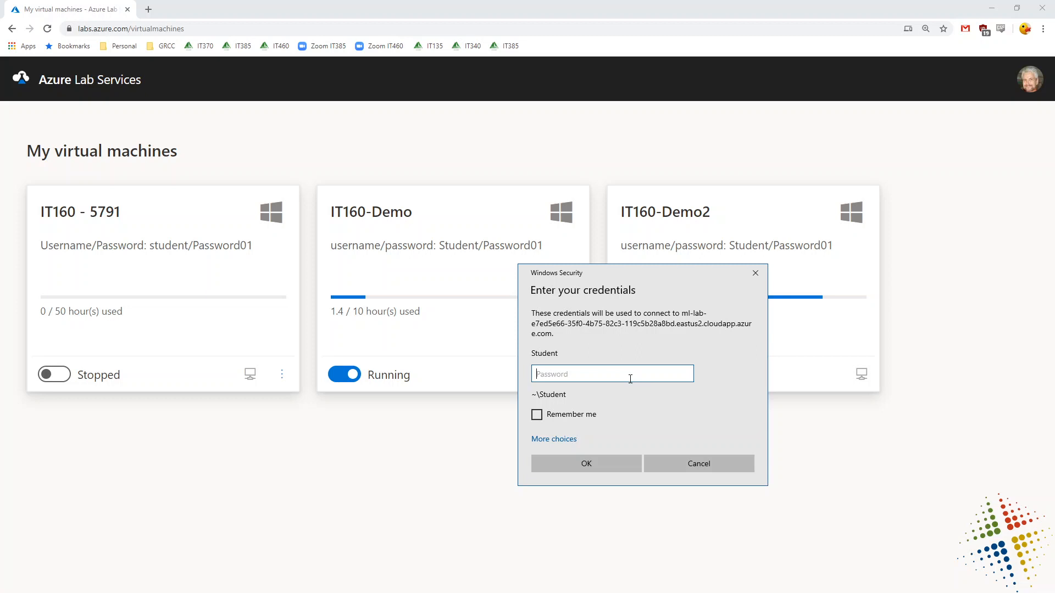
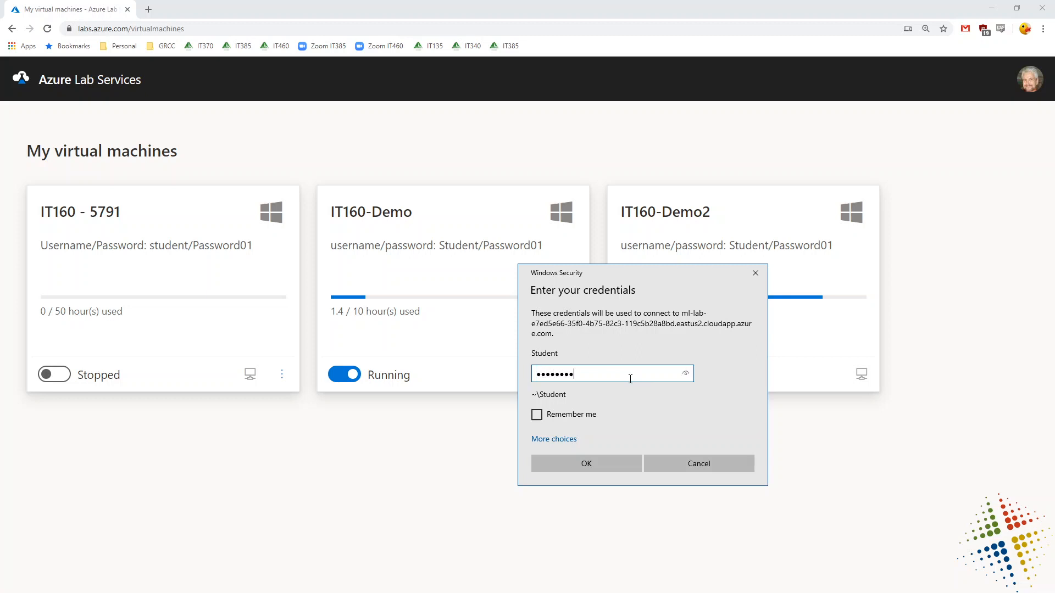
left_click(586, 464)
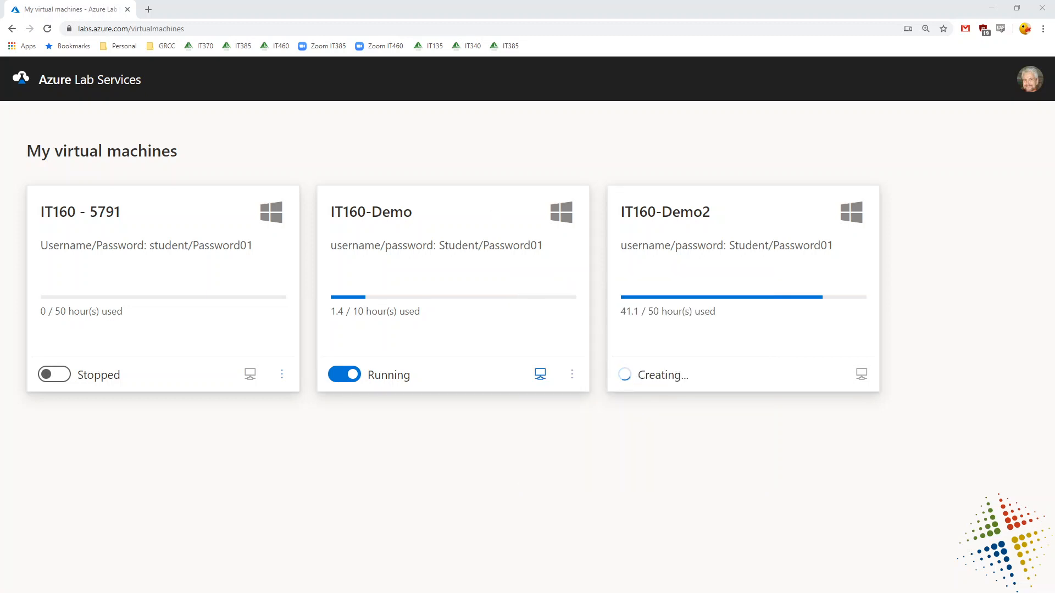
- Accept the connection prompts and show the IT160-Demo Windows desktop full screen
left_click(540, 375)
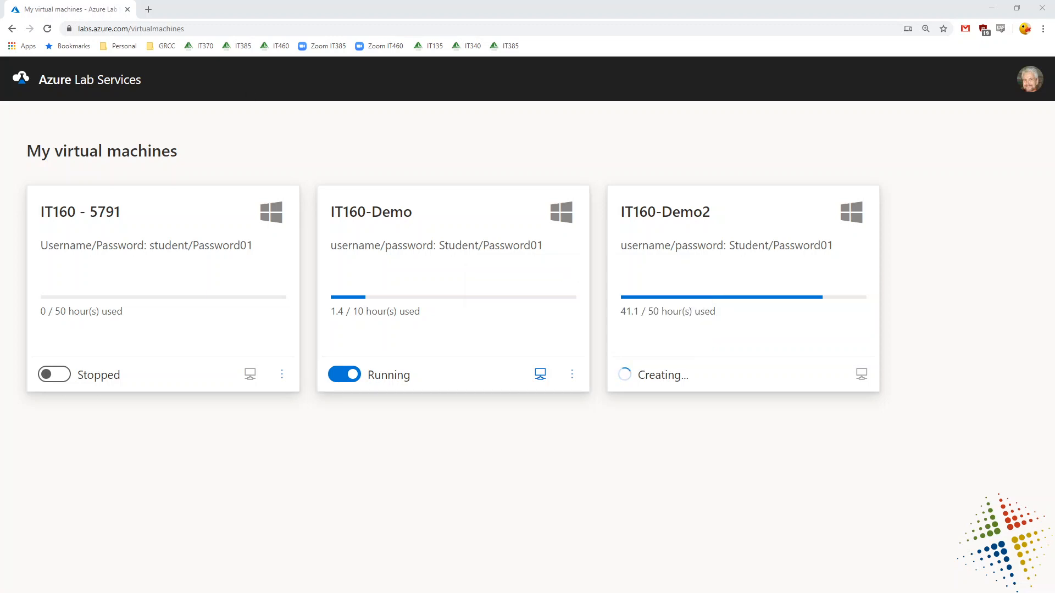
left_click(539, 374)
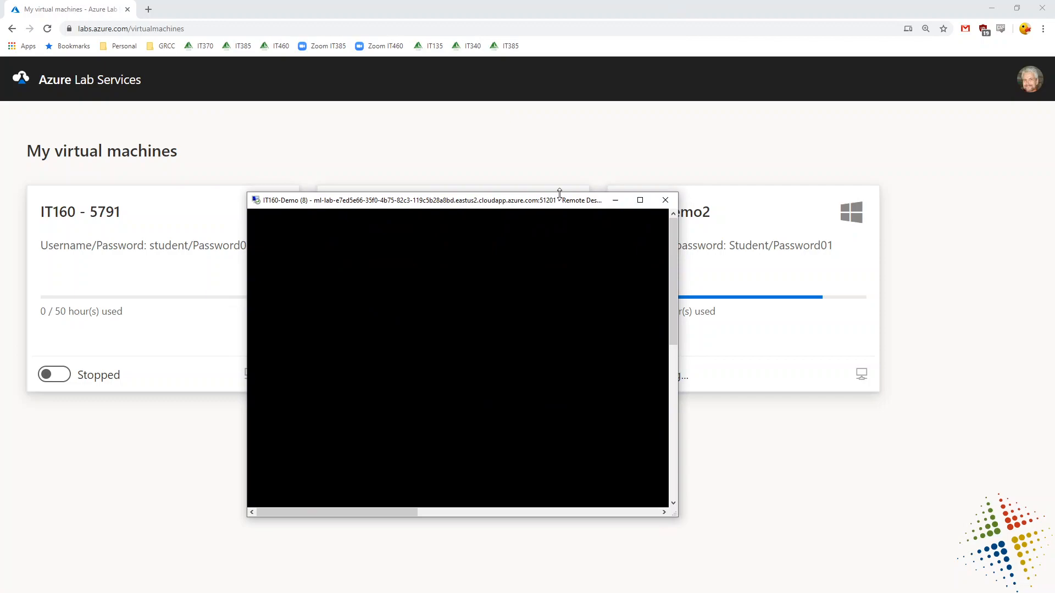
left_click(639, 200)
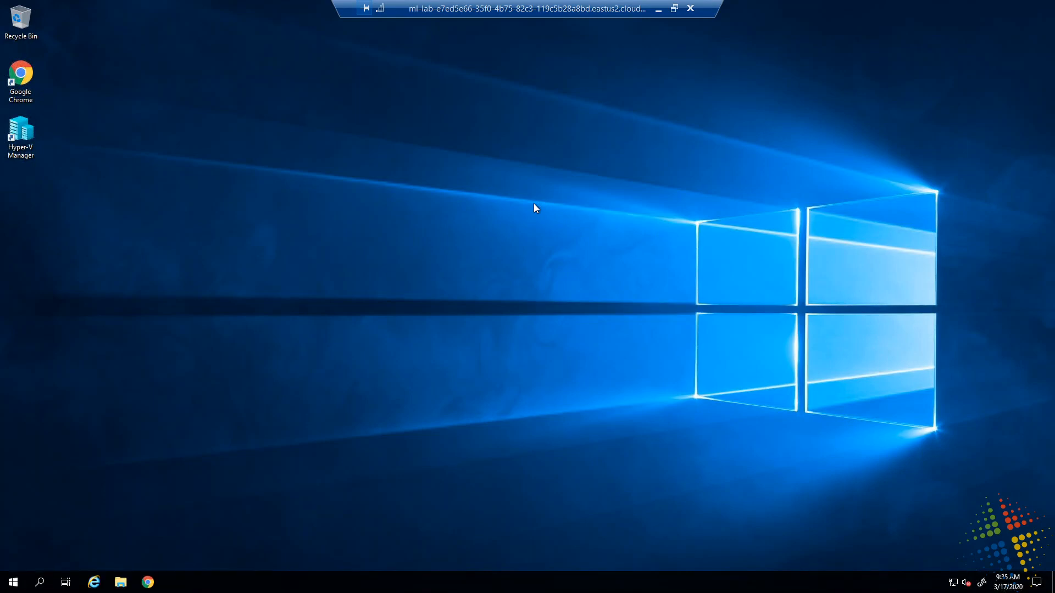
mouse_move(563, 197)
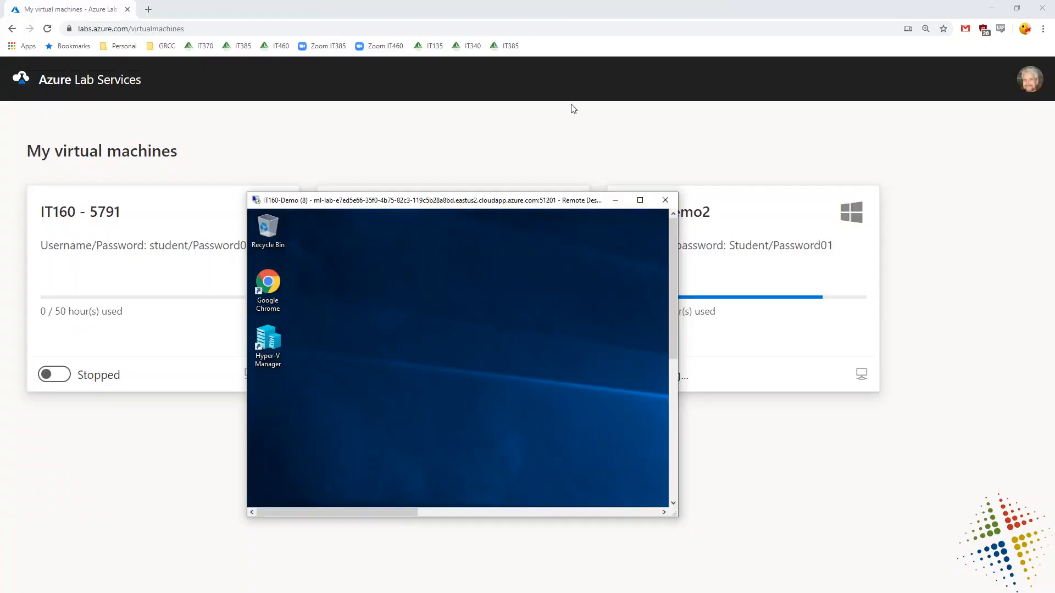
- Bring up the Start menu on the remote IT160-Demo desktop in full screen
left_click(639, 200)
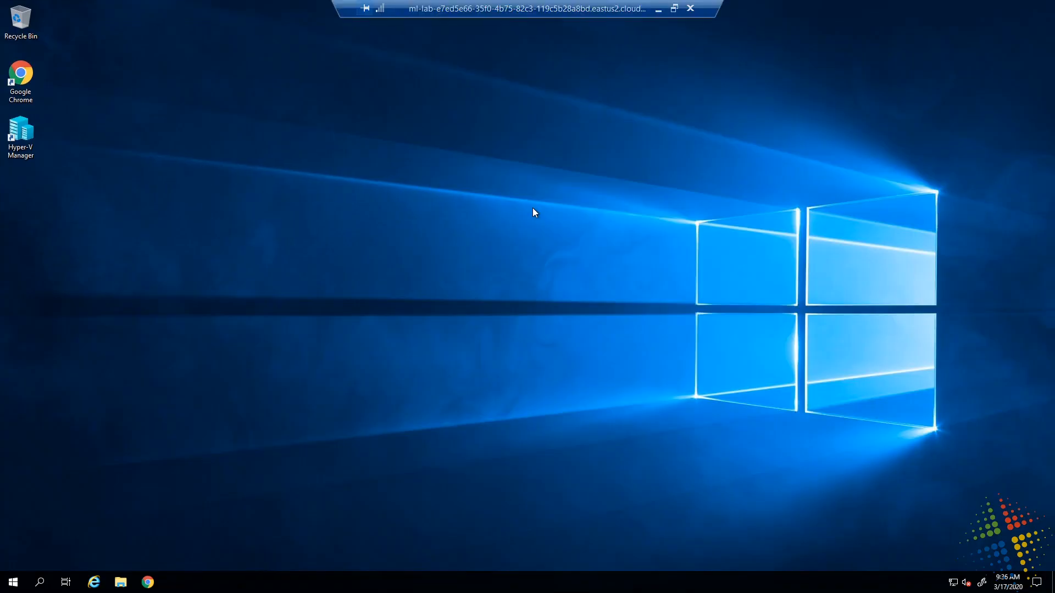
mouse_move(411, 322)
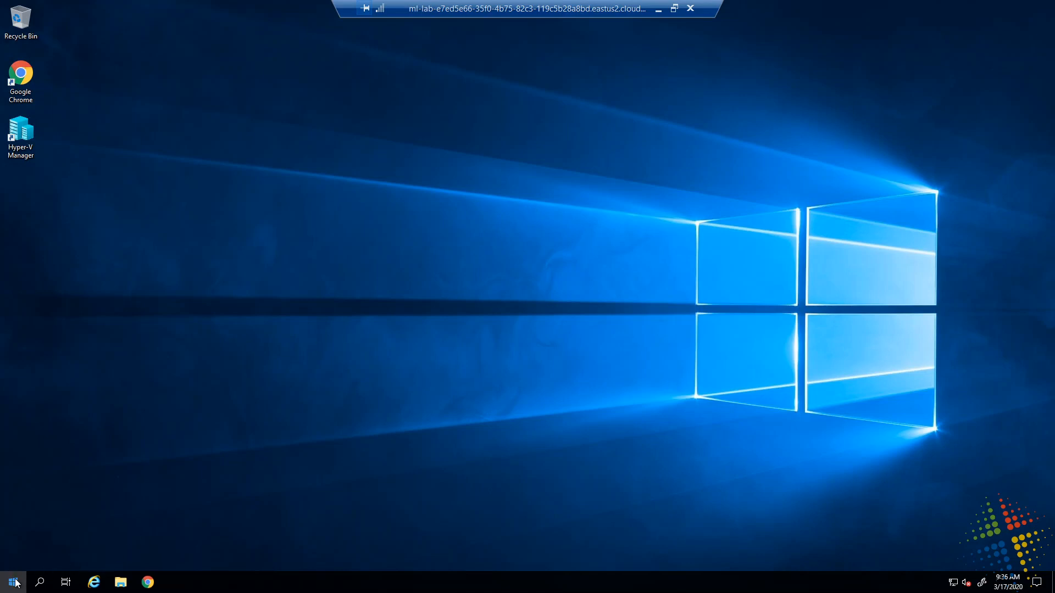
left_click(12, 583)
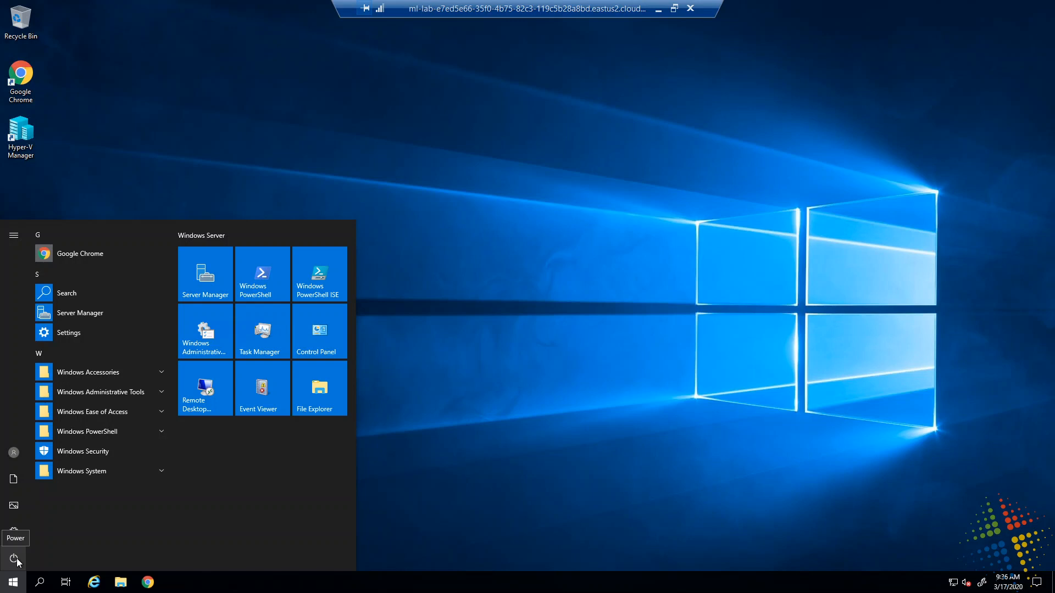
left_click(13, 559)
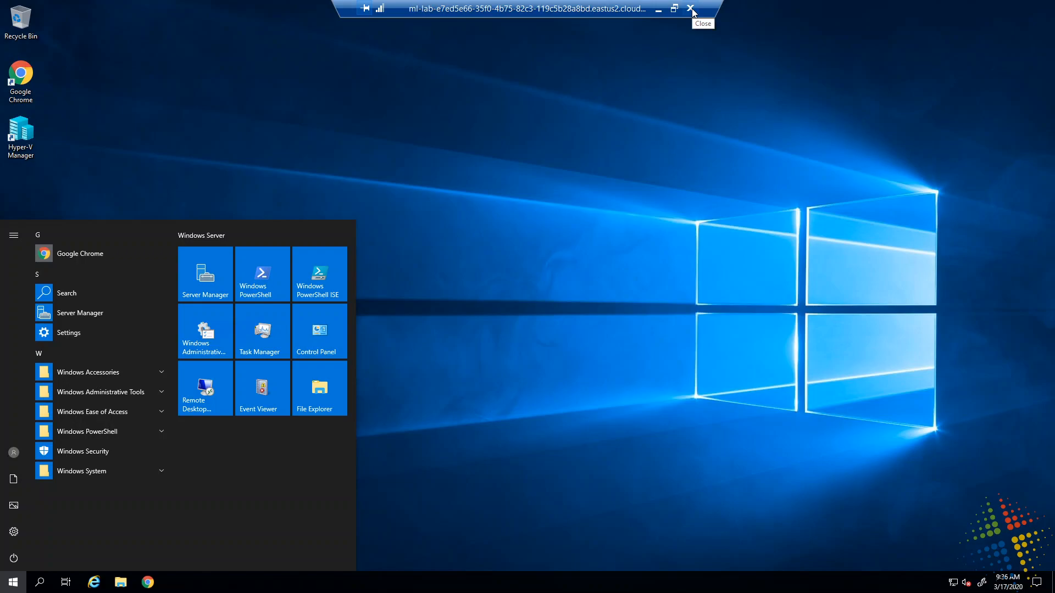
- Close the RDP session window and confirm the disconnect, returning to the lab page
left_click(673, 8)
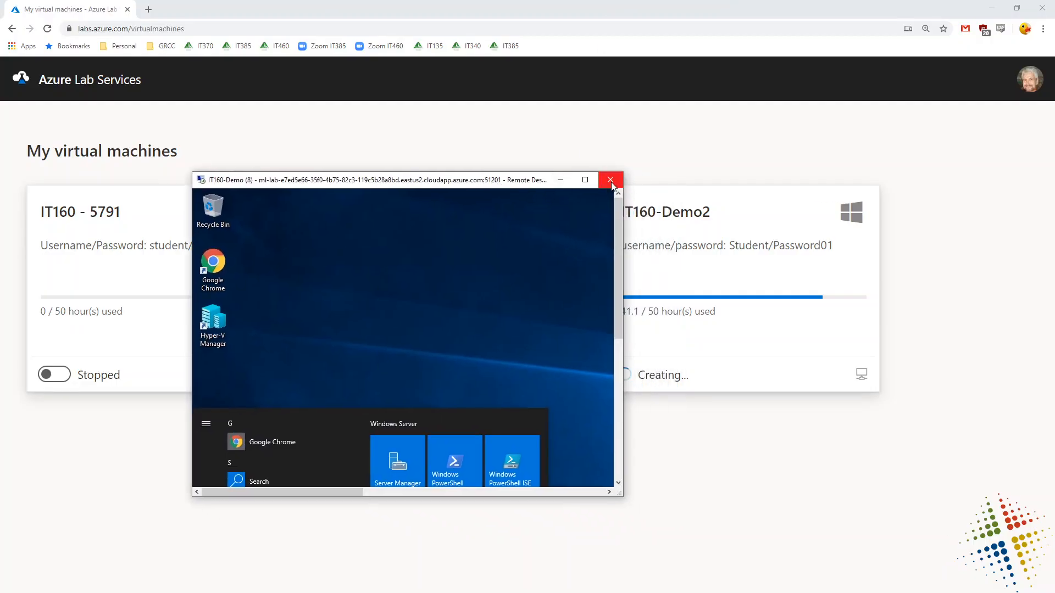
left_click(610, 181)
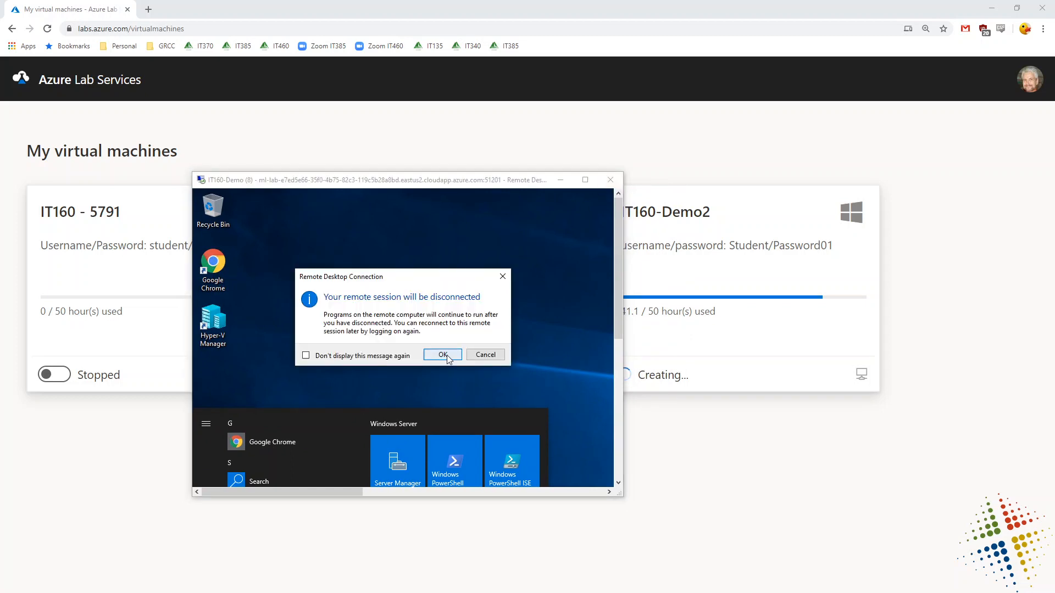
left_click(442, 355)
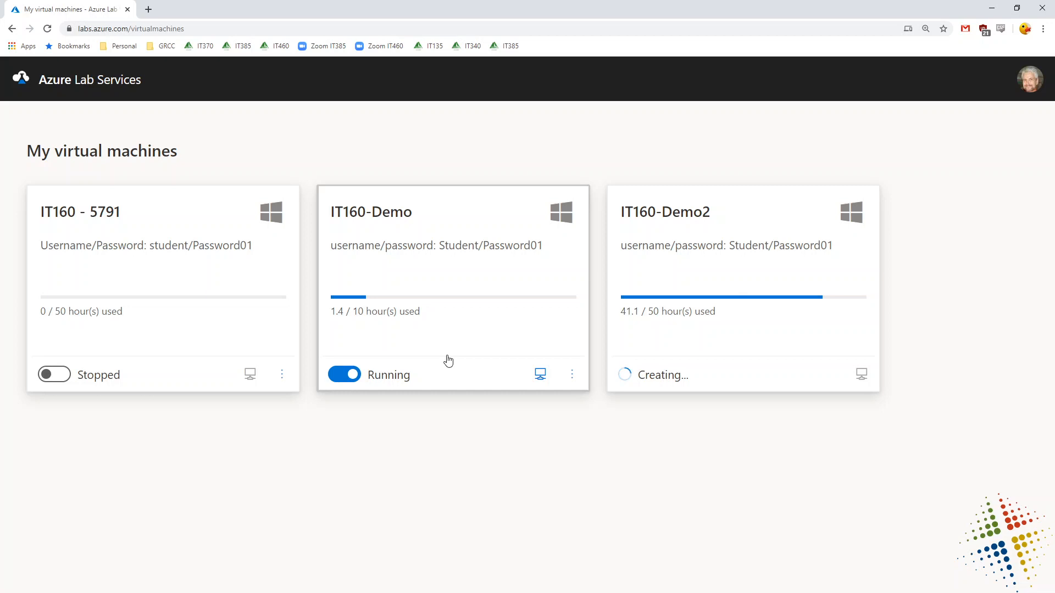
mouse_move(344, 375)
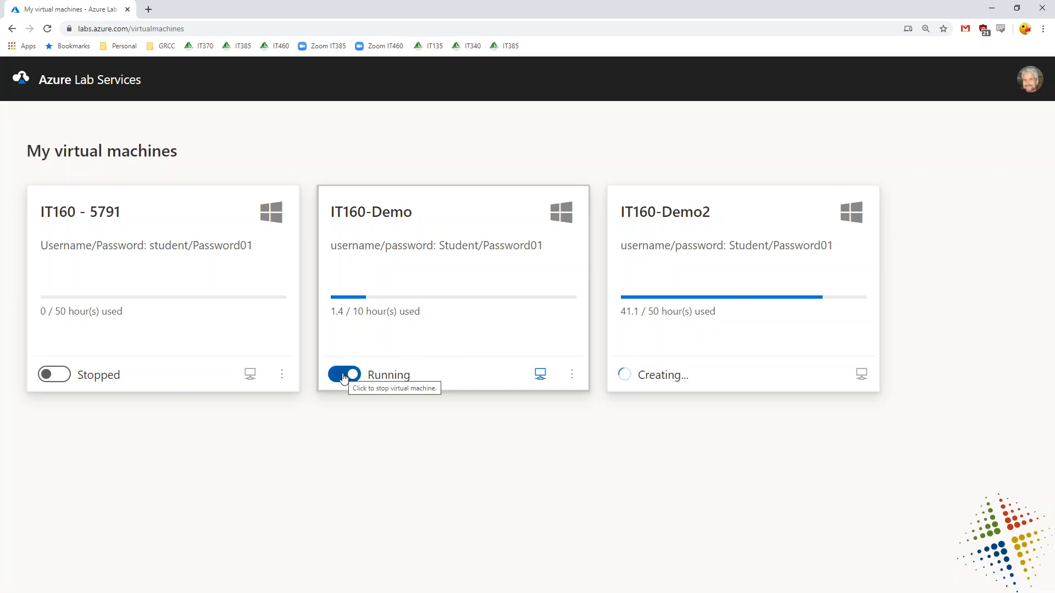
- Toggle the IT160-Demo machine off so its status shows Stopping
left_click(344, 375)
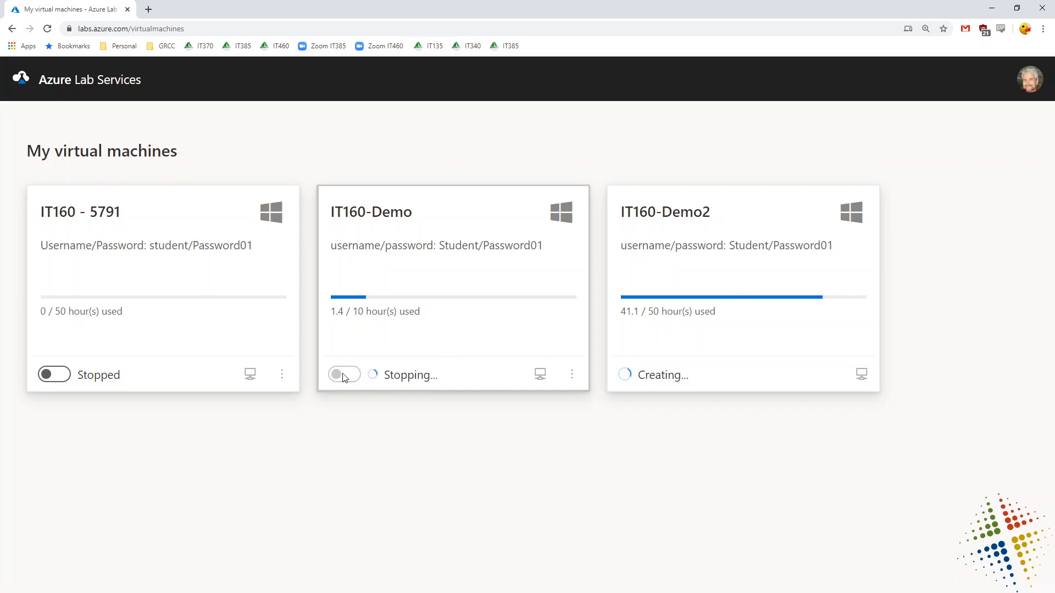